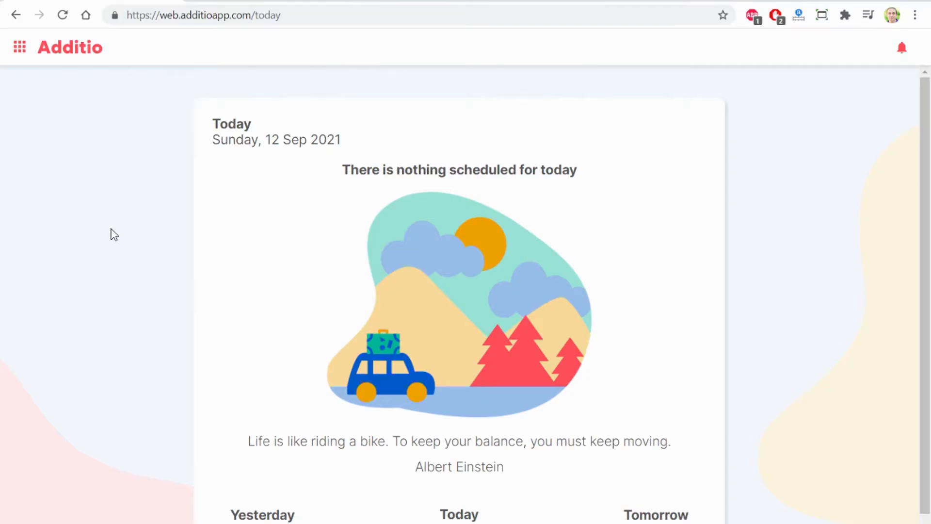
{"action": "mouse_move", "coordinate": [141, 235]}
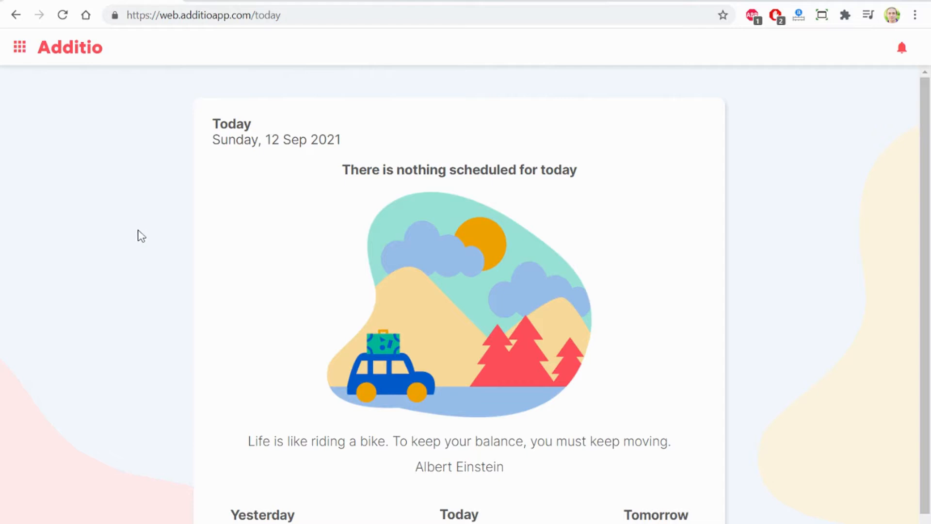
{"action": "mouse_move", "coordinate": [146, 231]}
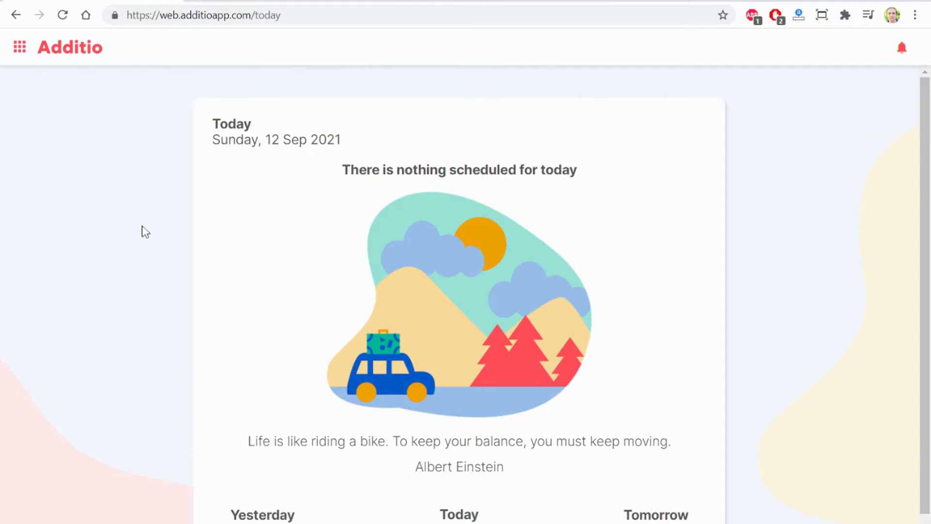
{"action": "mouse_move", "coordinate": [20, 47]}
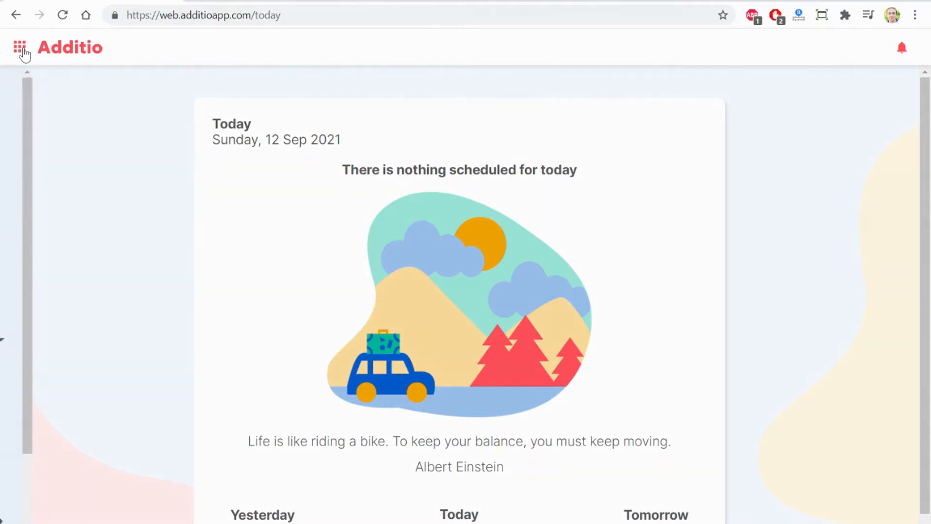
Open the Krebs cycle quiz from Assessment tools > Quizzes
{"action": "left_click", "coordinate": [19, 47]}
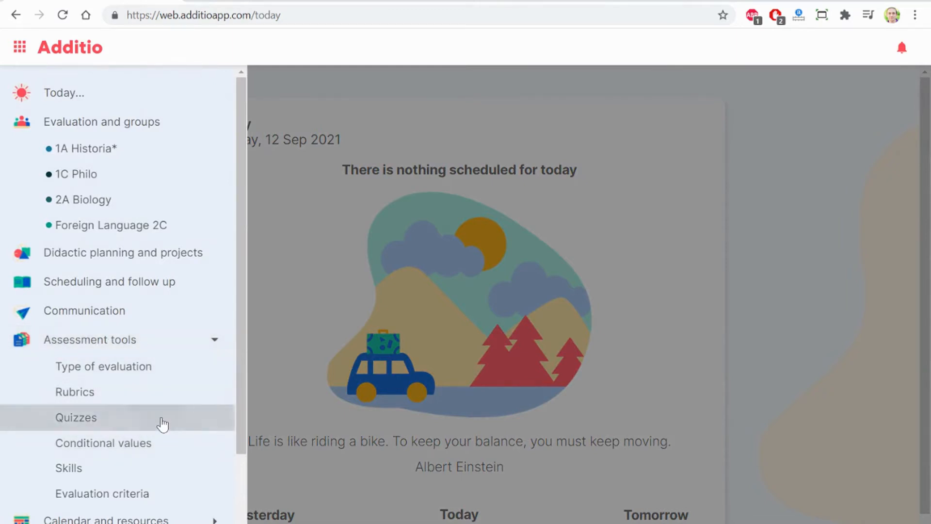
{"action": "left_click", "coordinate": [76, 417]}
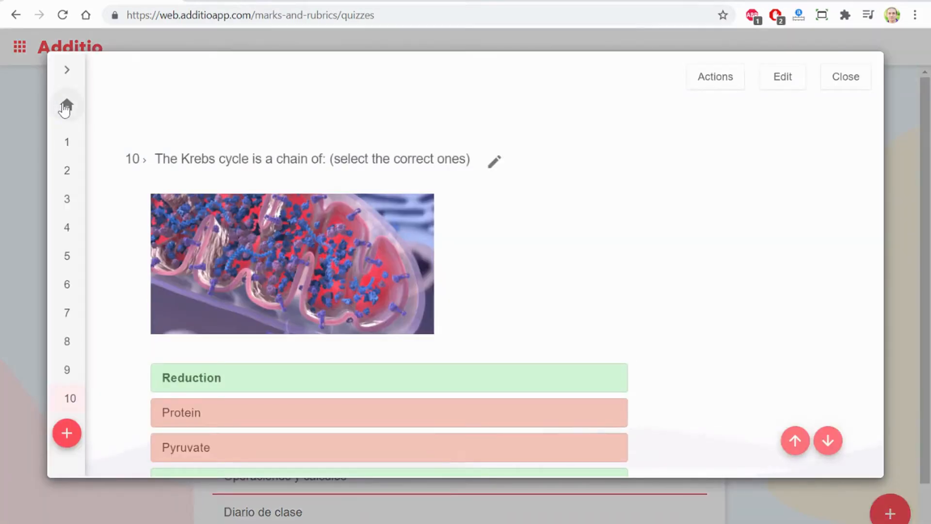
Open the quiz details, check the description and highest grade of 10, and update unchanged
{"action": "left_click", "coordinate": [782, 76]}
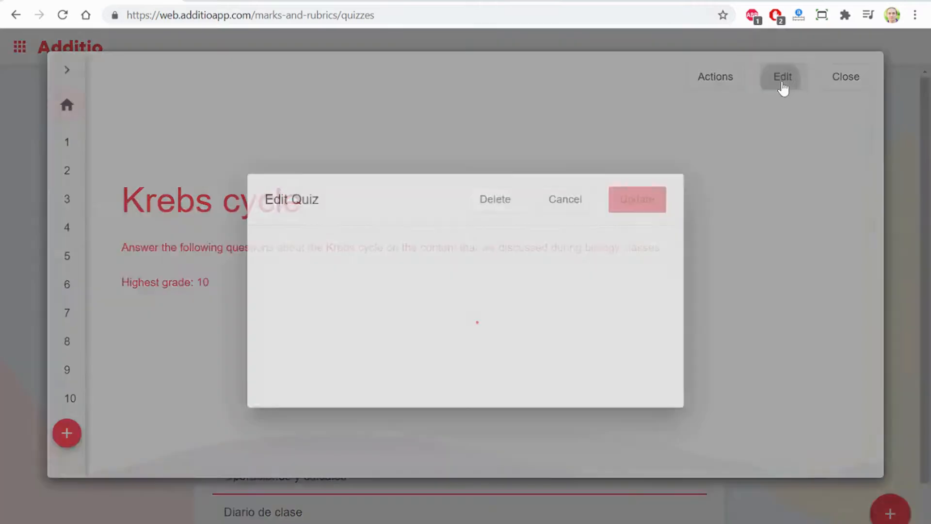
{"action": "left_click", "coordinate": [782, 76]}
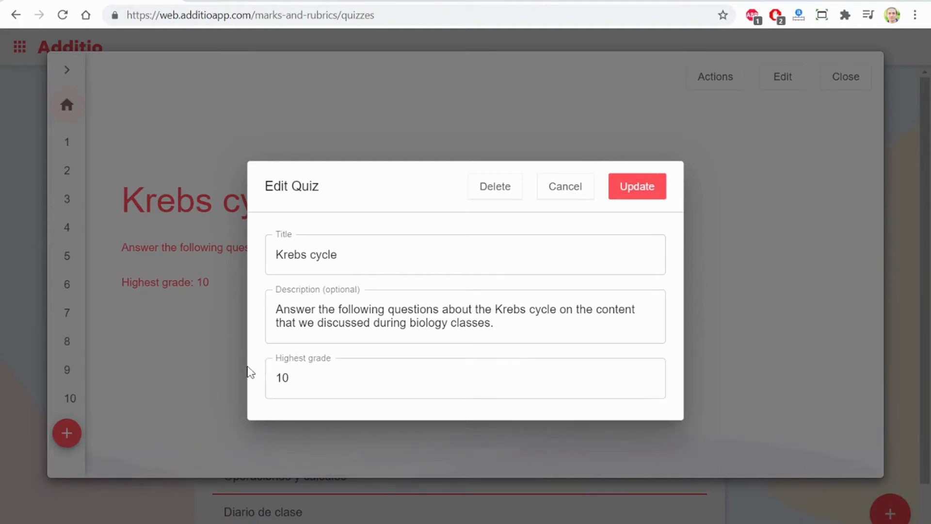
{"action": "left_click", "coordinate": [465, 377]}
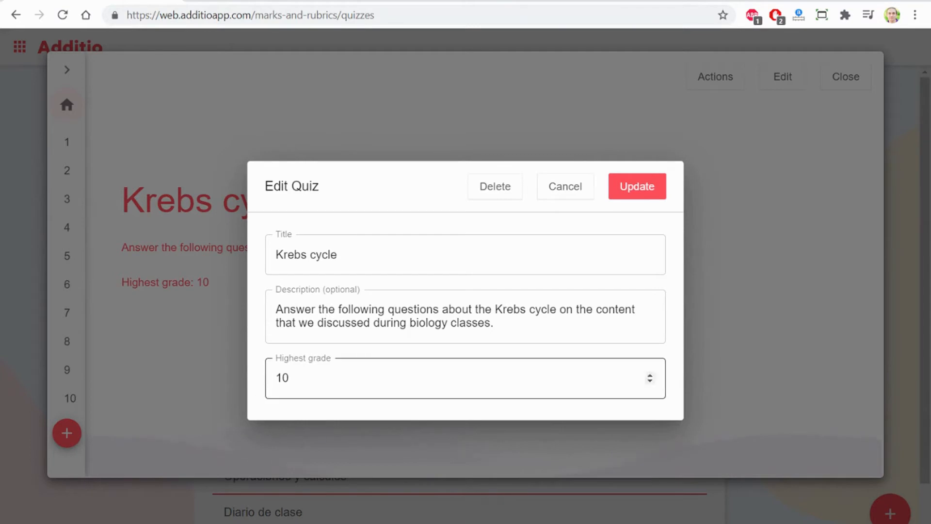
{"action": "left_click", "coordinate": [465, 316]}
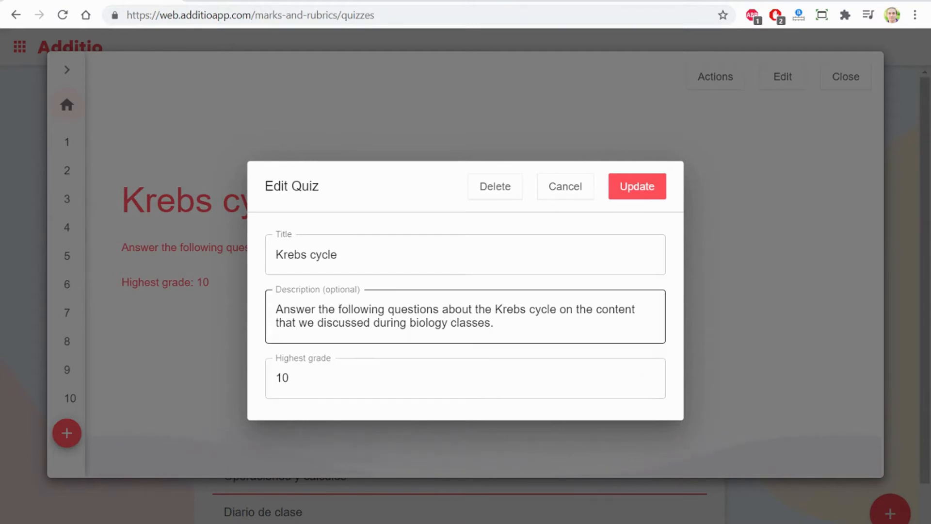
{"action": "mouse_move", "coordinate": [636, 185]}
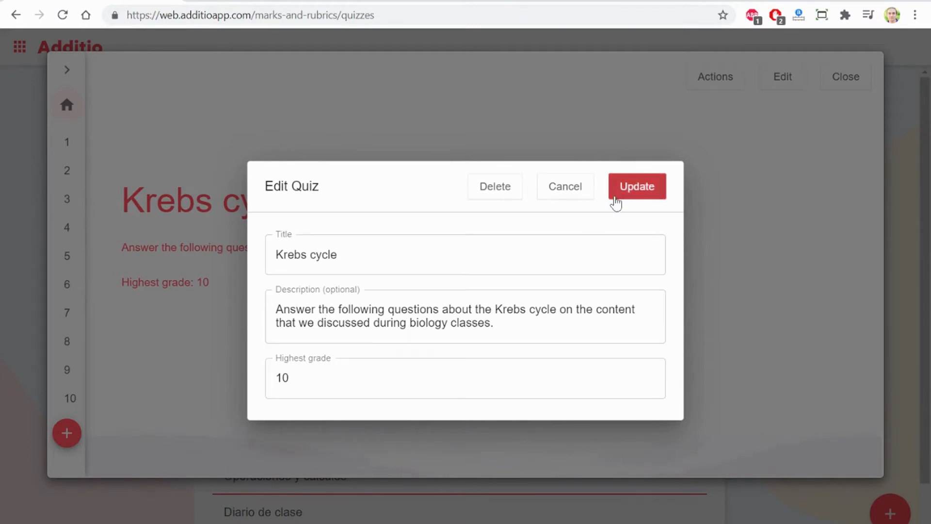
{"action": "left_click", "coordinate": [637, 186]}
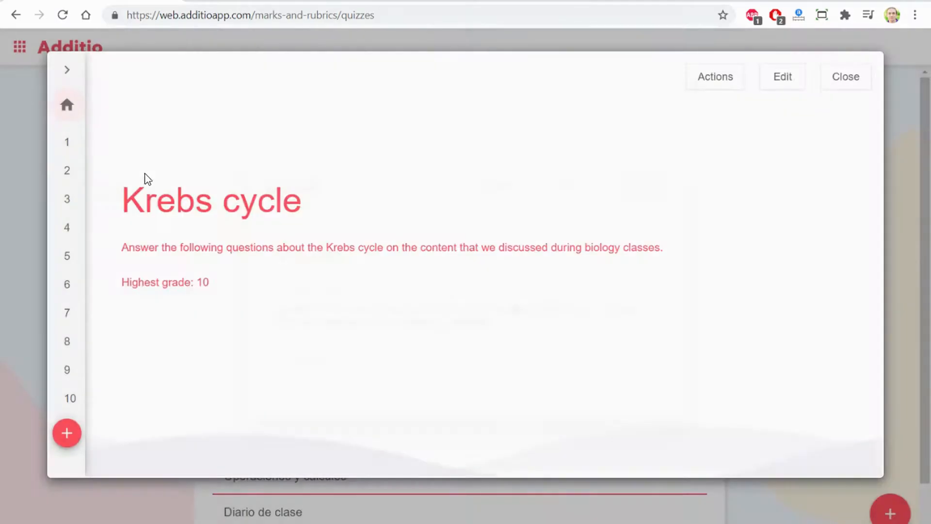
Open question 1, on the cycle's energy products, in the question editor
{"action": "left_click", "coordinate": [67, 141]}
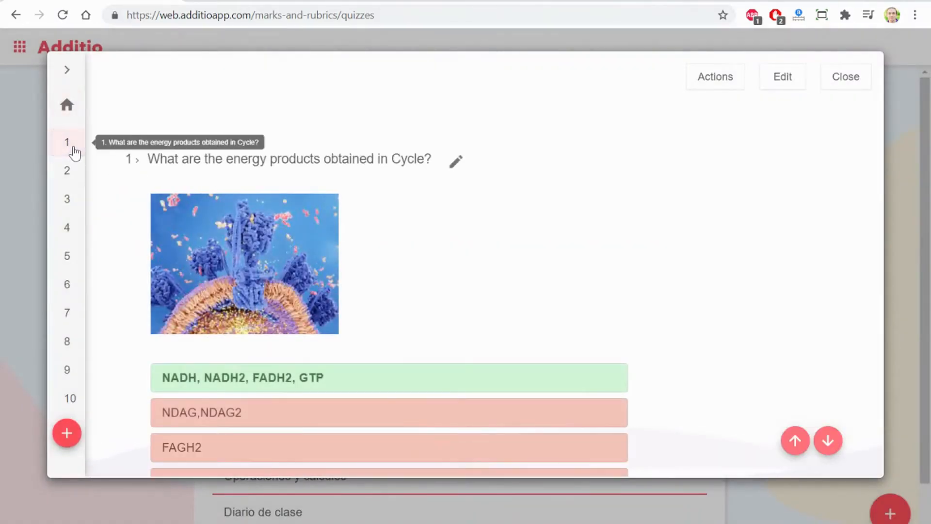
{"action": "left_click", "coordinate": [456, 161]}
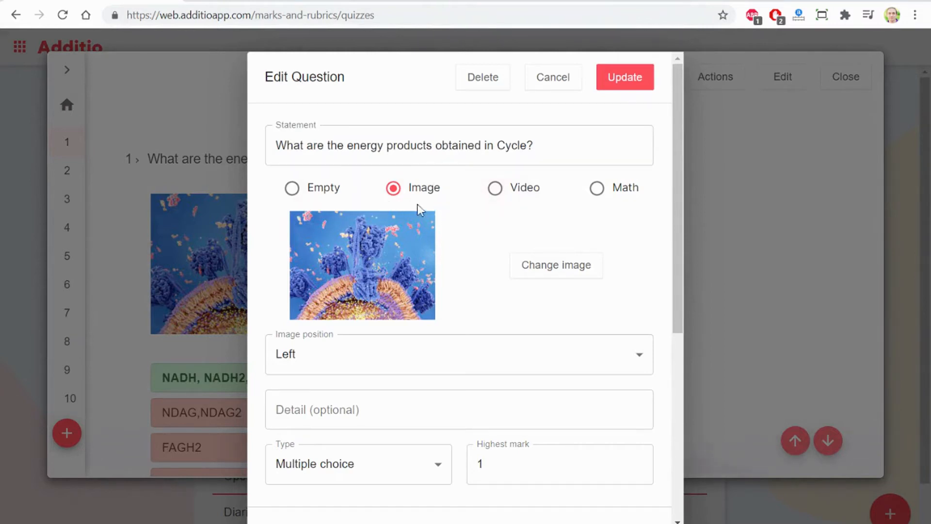
{"action": "mouse_move", "coordinate": [597, 204]}
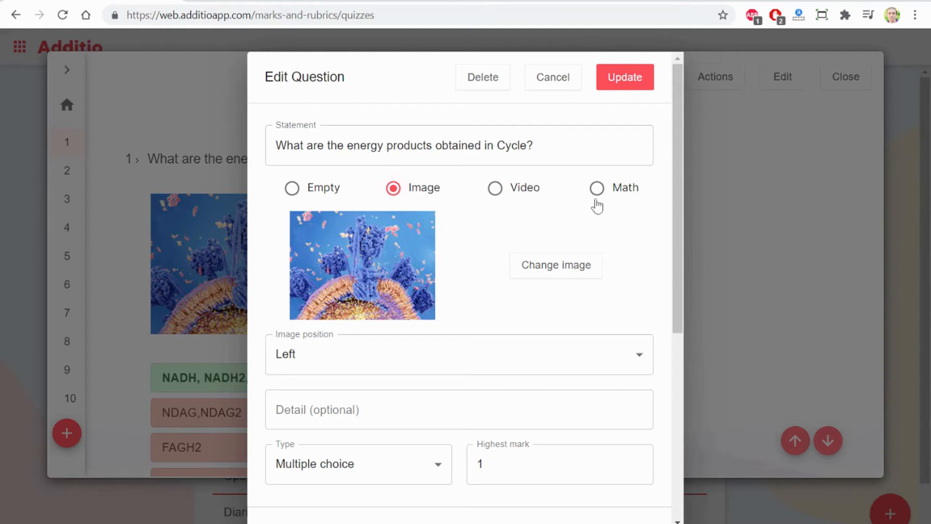
Switch question 1's attachment from image to Math and show the equation presets
{"action": "left_click", "coordinate": [596, 188]}
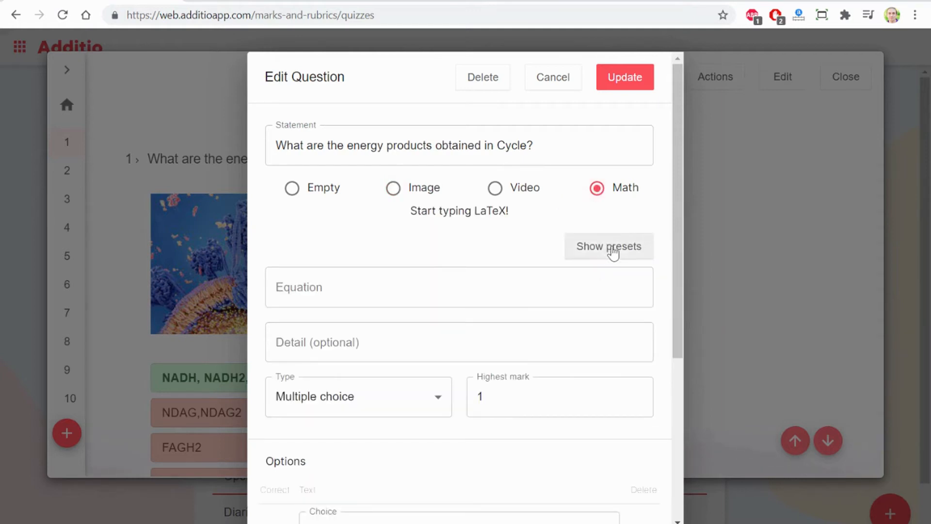
{"action": "left_click", "coordinate": [608, 246]}
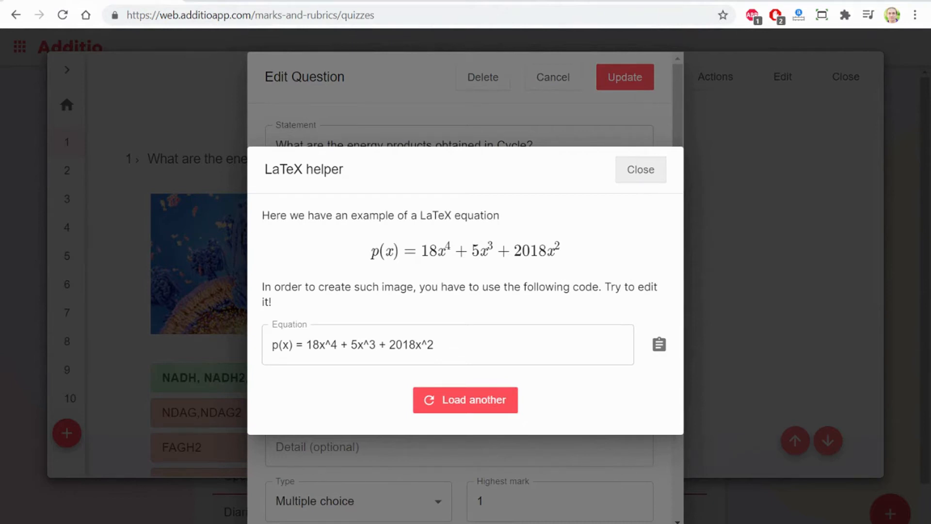
{"action": "left_click", "coordinate": [640, 170]}
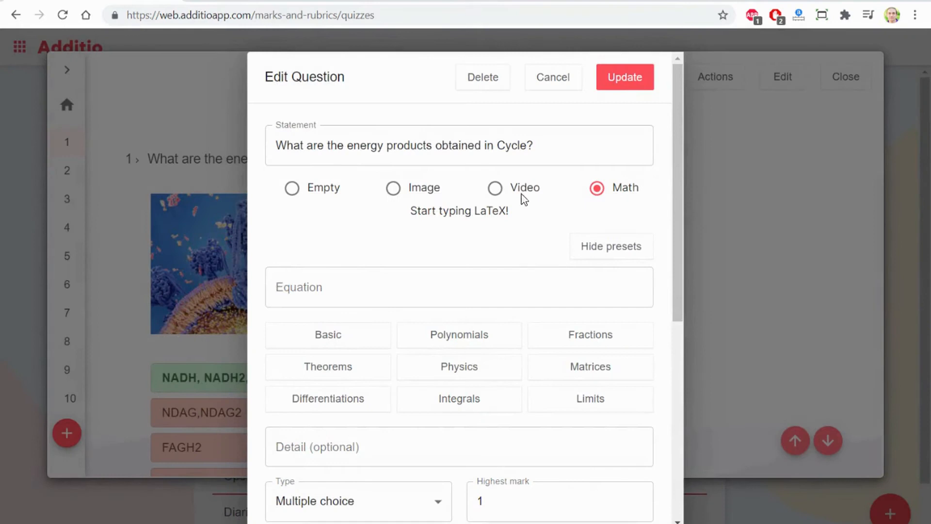
Browse the question types, keep Multiple choice, and cancel the editor without changes
{"action": "scroll", "scroll_direction": "down", "scroll_amount": 3}
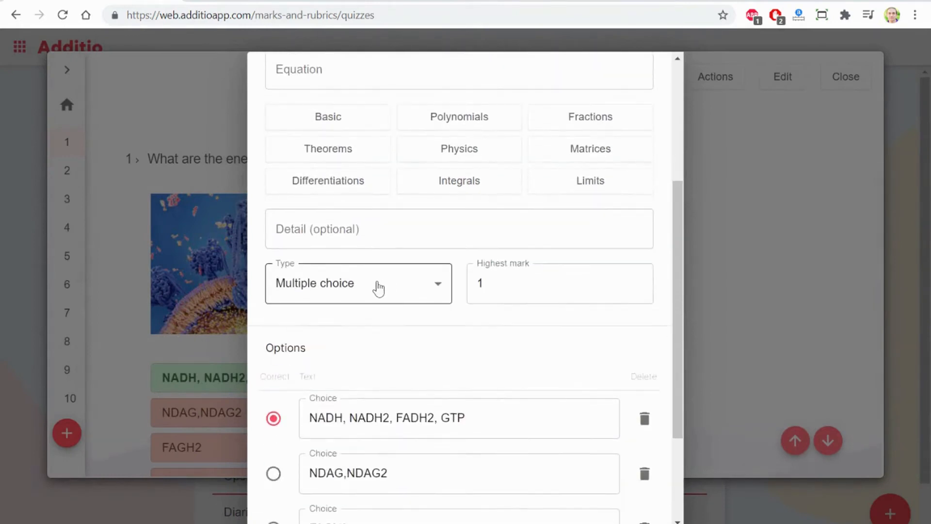
{"action": "scroll", "scroll_direction": "down", "scroll_amount": 3}
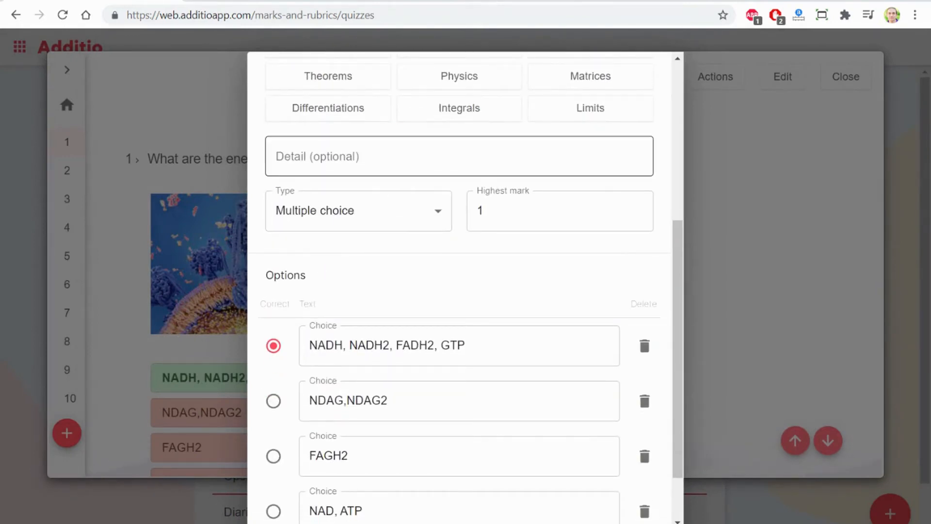
{"action": "left_click", "coordinate": [356, 210]}
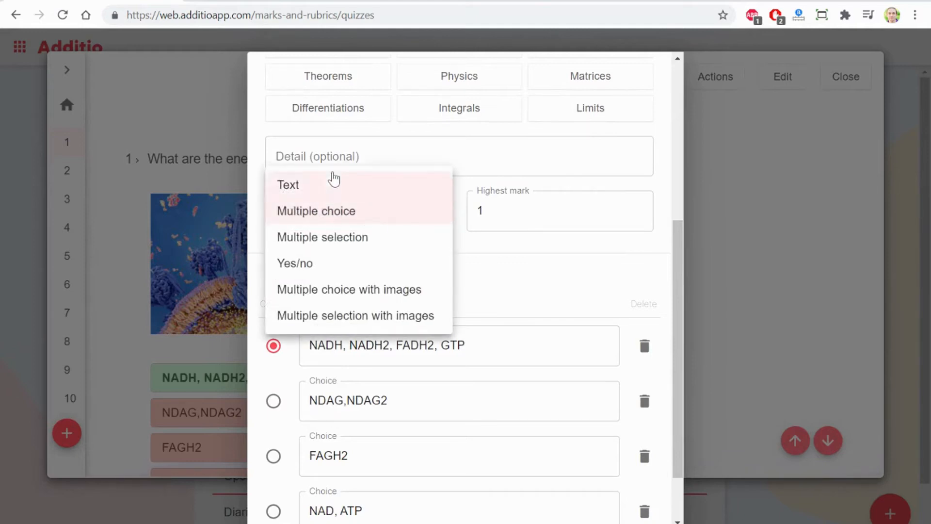
{"action": "mouse_move", "coordinate": [352, 193]}
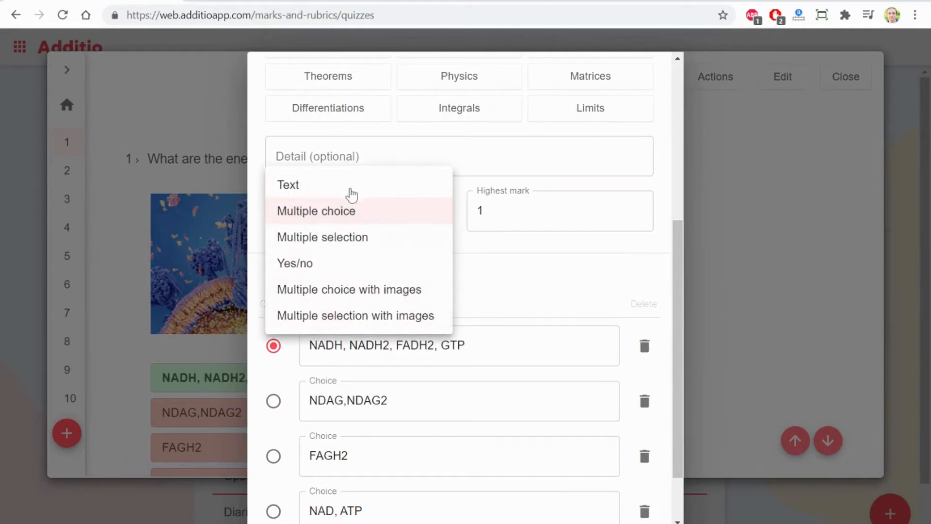
{"action": "left_click", "coordinate": [315, 211]}
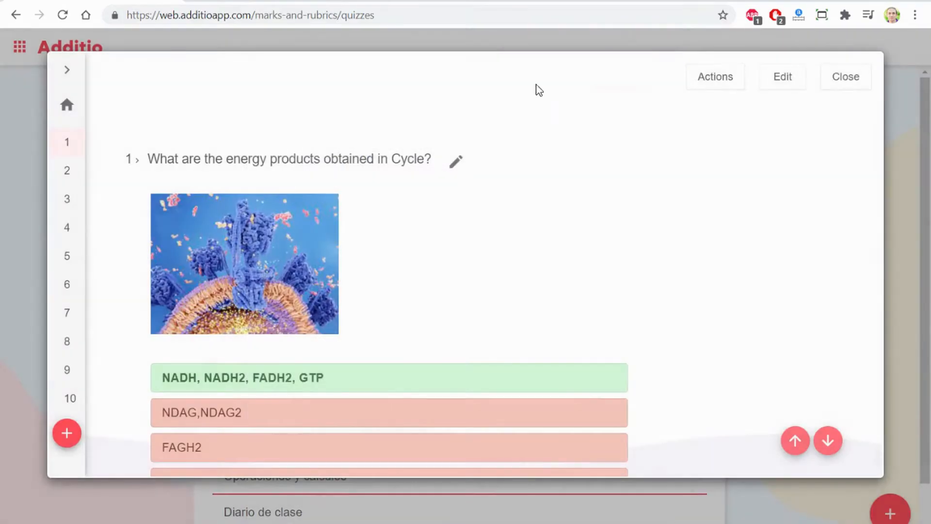
Page through quiz questions 2, 3 and 4 in the sidebar
{"action": "left_click", "coordinate": [67, 170]}
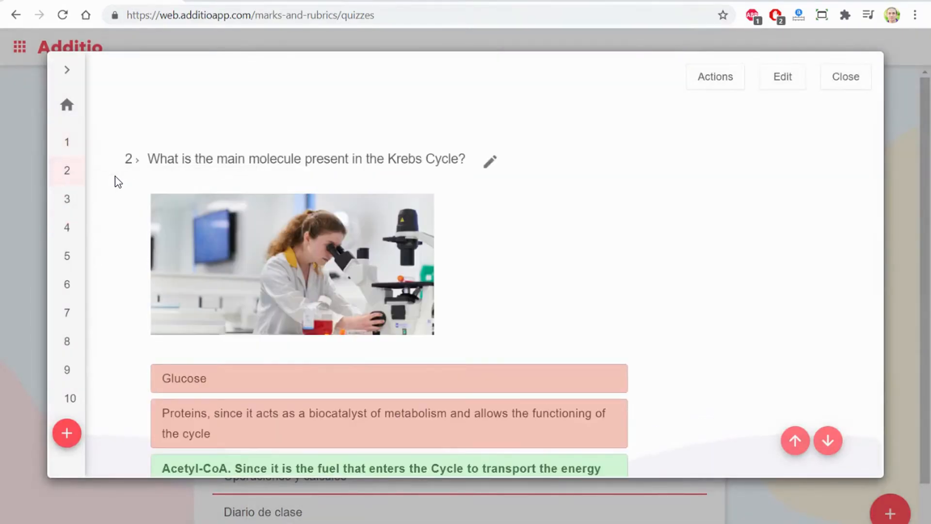
{"action": "left_click", "coordinate": [66, 198]}
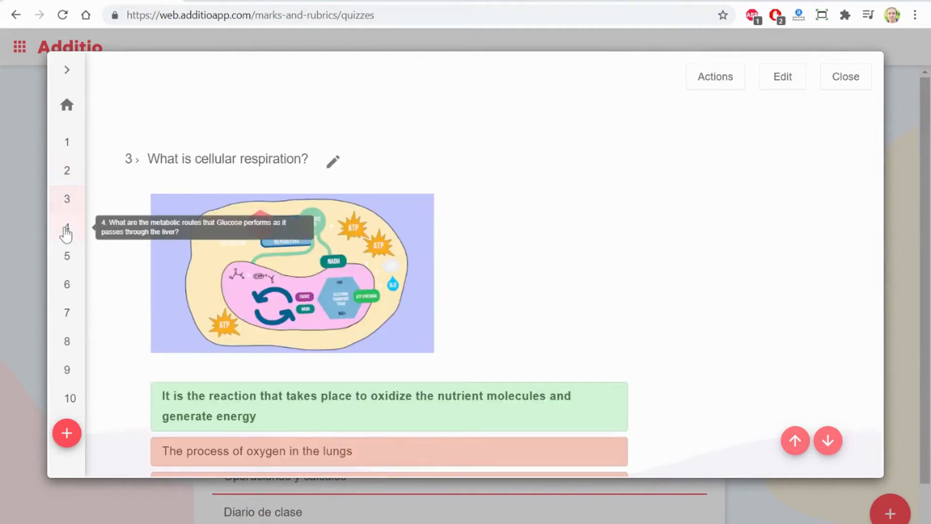
{"action": "left_click", "coordinate": [66, 256]}
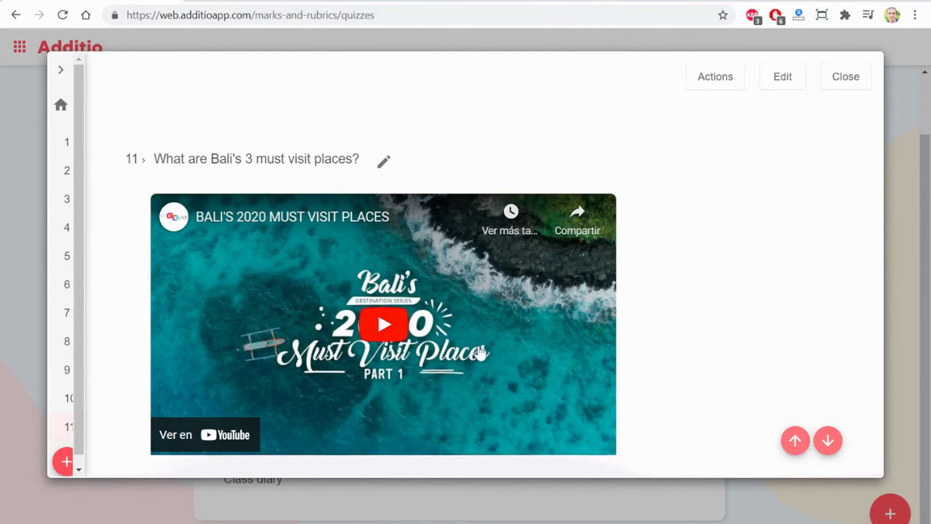
{"action": "mouse_move", "coordinate": [463, 276]}
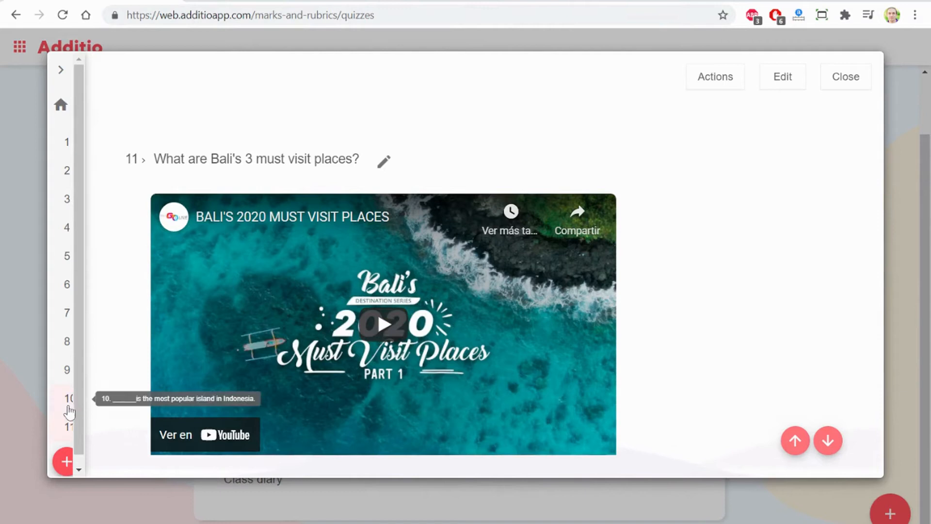
View question 10 on Indonesia's most popular island, then close the quiz
{"action": "left_click", "coordinate": [67, 398]}
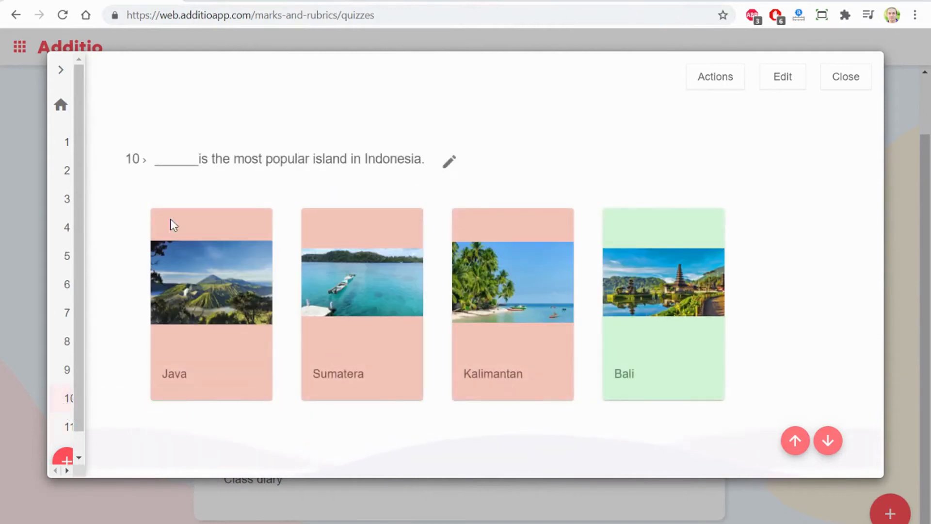
{"action": "mouse_move", "coordinate": [568, 289]}
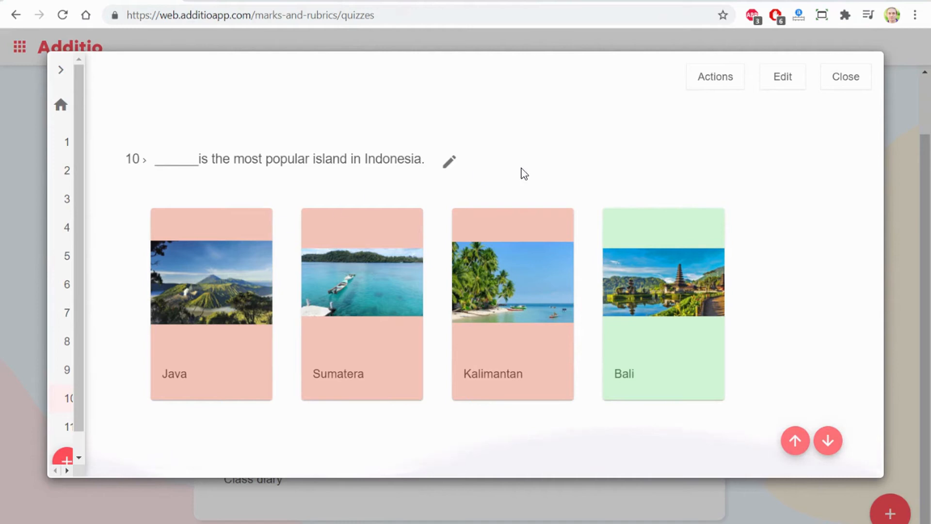
{"action": "mouse_move", "coordinate": [544, 174]}
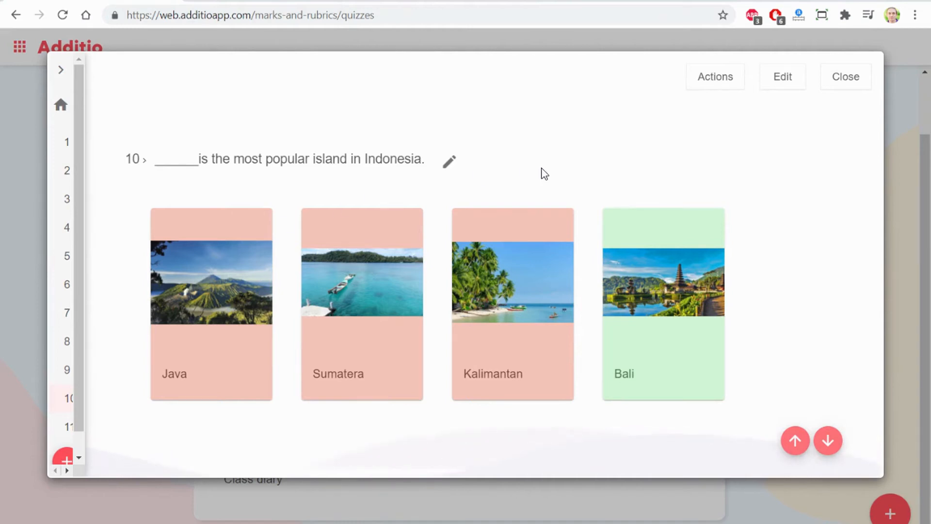
{"action": "left_click", "coordinate": [845, 76]}
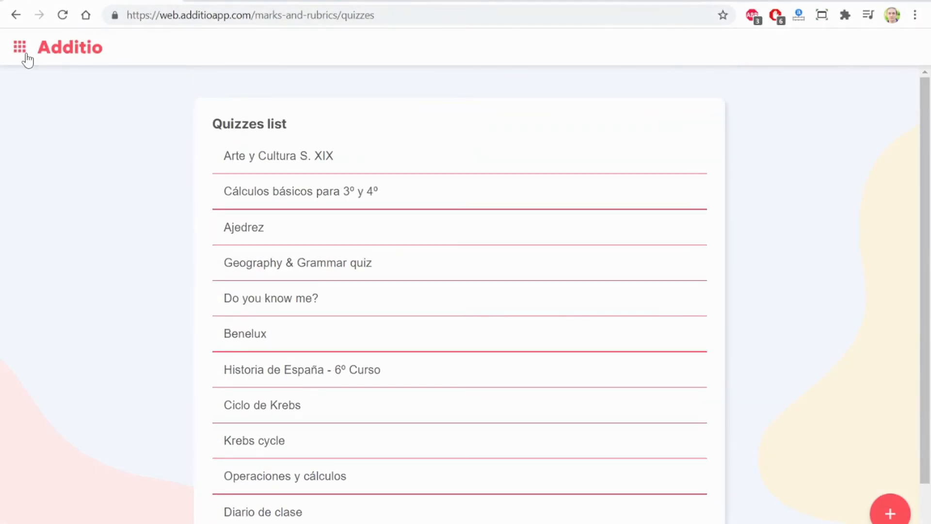
{"action": "mouse_move", "coordinate": [22, 52]}
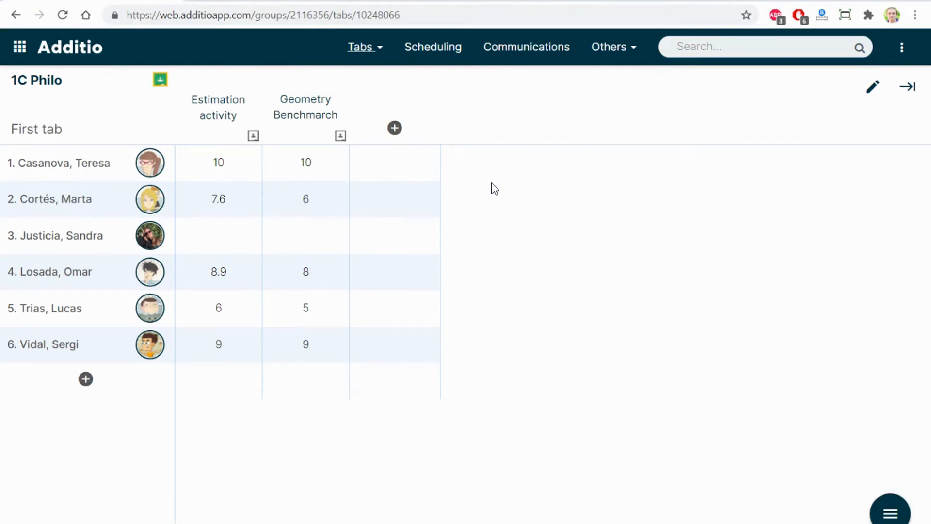
{"action": "mouse_move", "coordinate": [487, 188]}
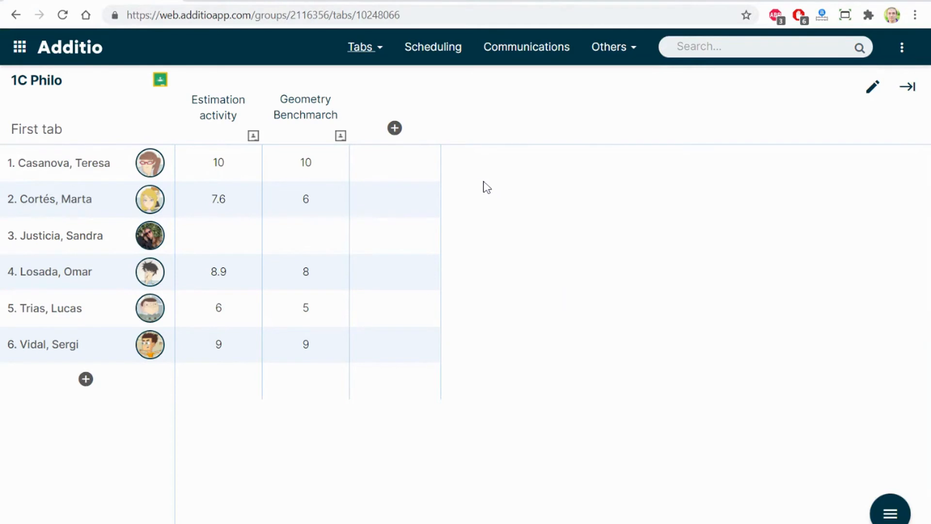
{"action": "mouse_move", "coordinate": [394, 128]}
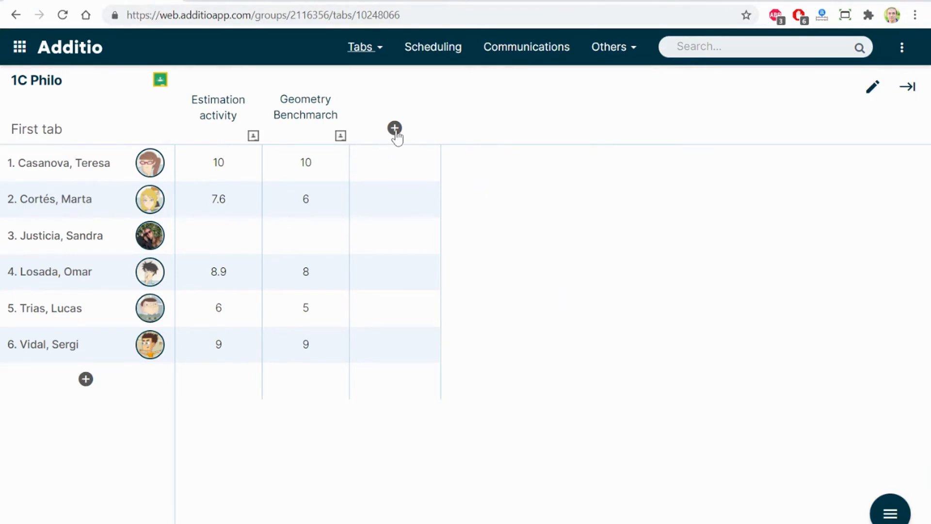
Open the New column form in the 1C Philo gradebook
{"action": "left_click", "coordinate": [394, 127]}
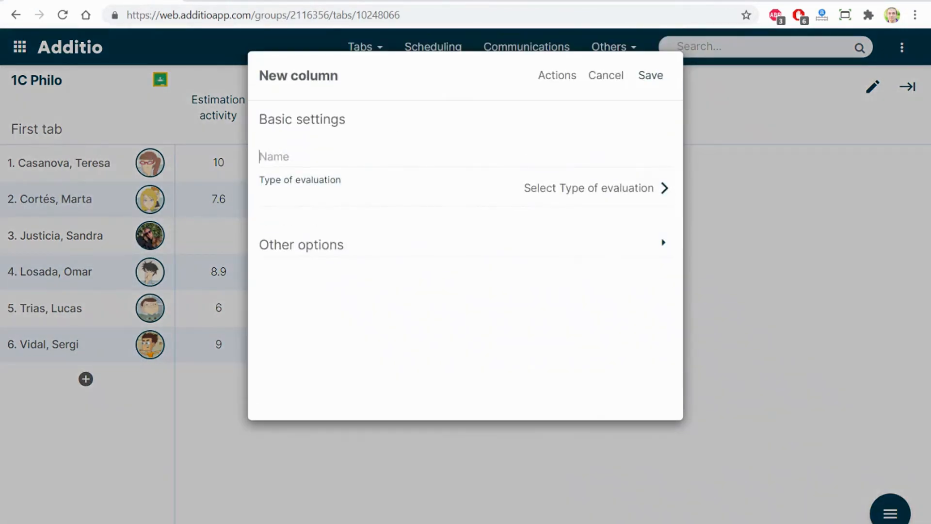
Save a Quiz Benelux column evaluated with the Benelux quiz and confirm creating its assignment
{"action": "type", "text": "Quiz Benelux"}
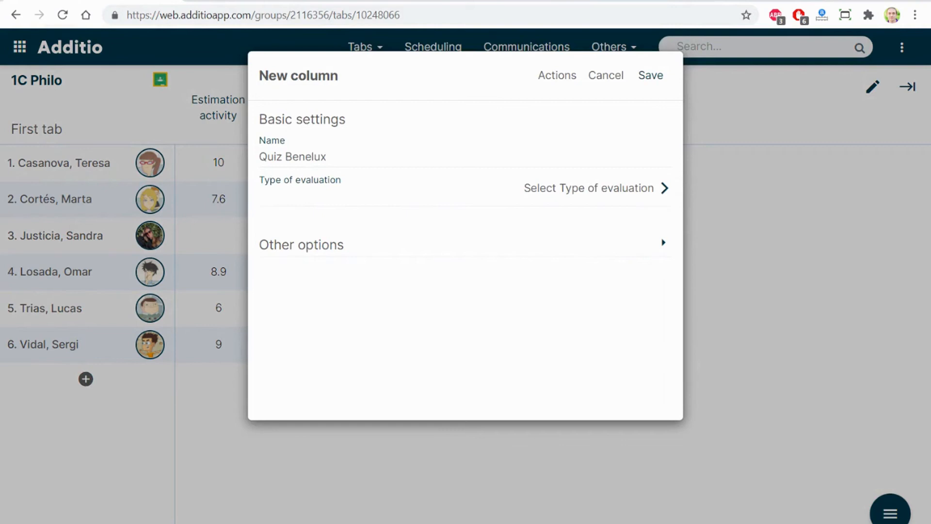
{"action": "mouse_move", "coordinate": [595, 202]}
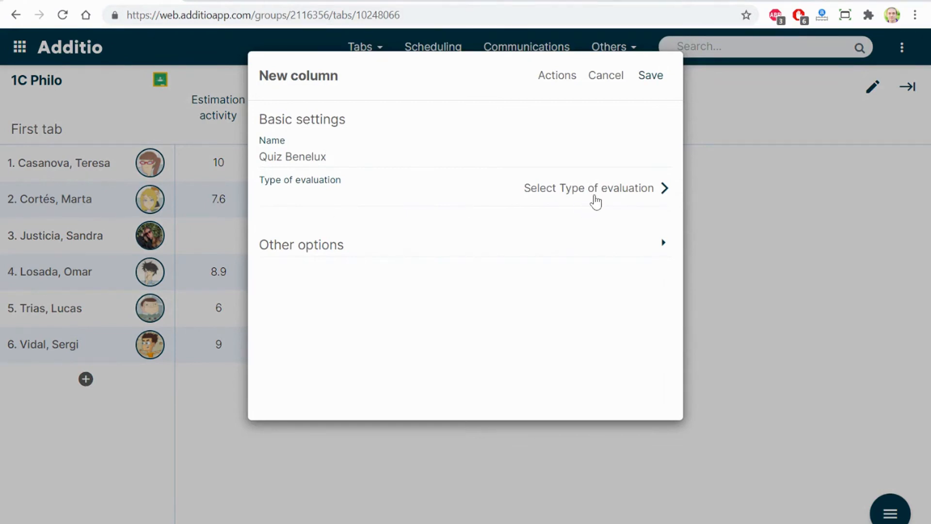
{"action": "left_click", "coordinate": [588, 188]}
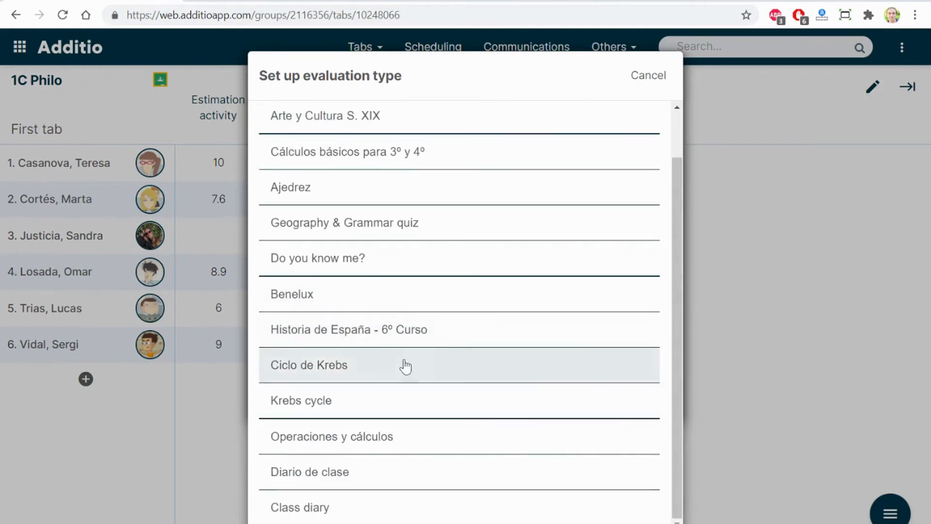
{"action": "mouse_move", "coordinate": [390, 296]}
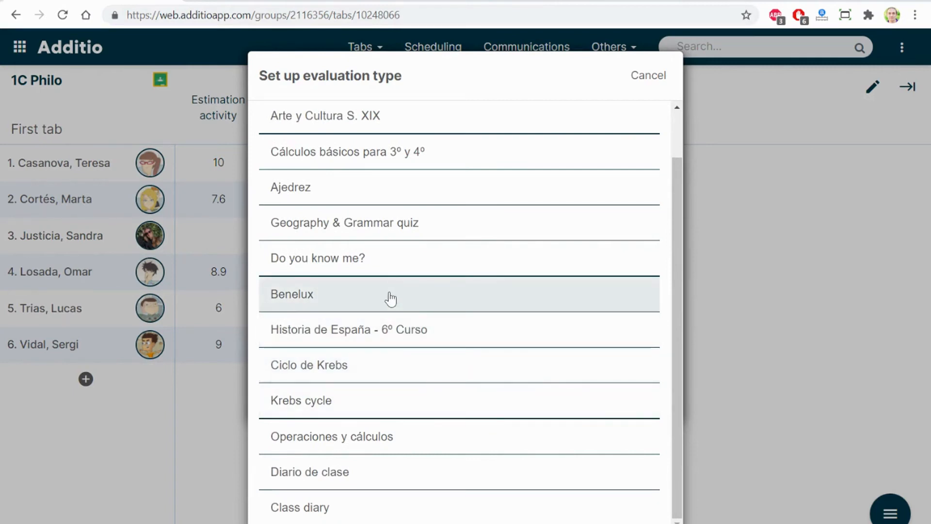
{"action": "left_click", "coordinate": [392, 293]}
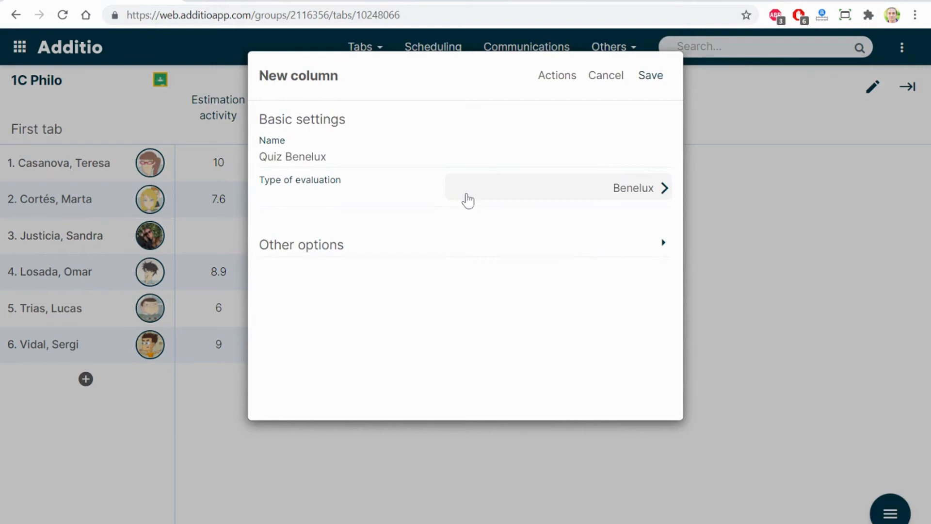
{"action": "mouse_move", "coordinate": [431, 216]}
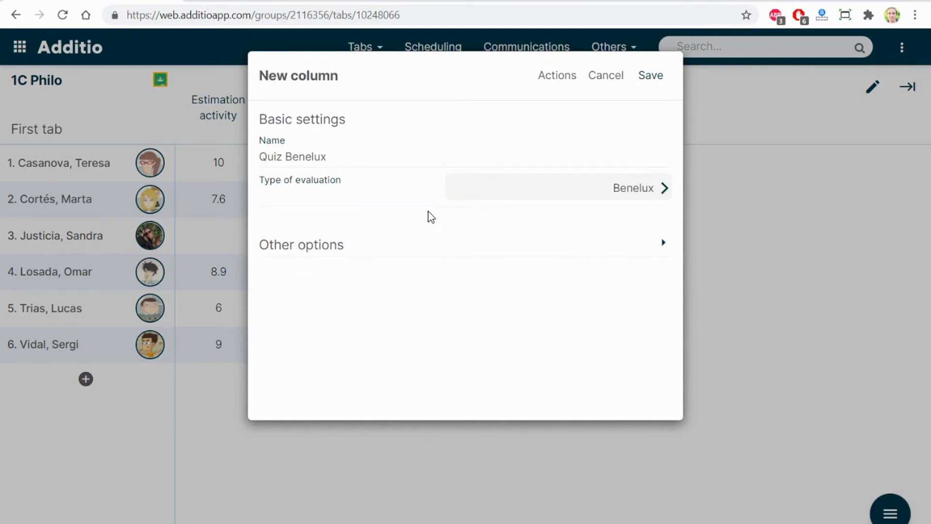
{"action": "mouse_move", "coordinate": [632, 257]}
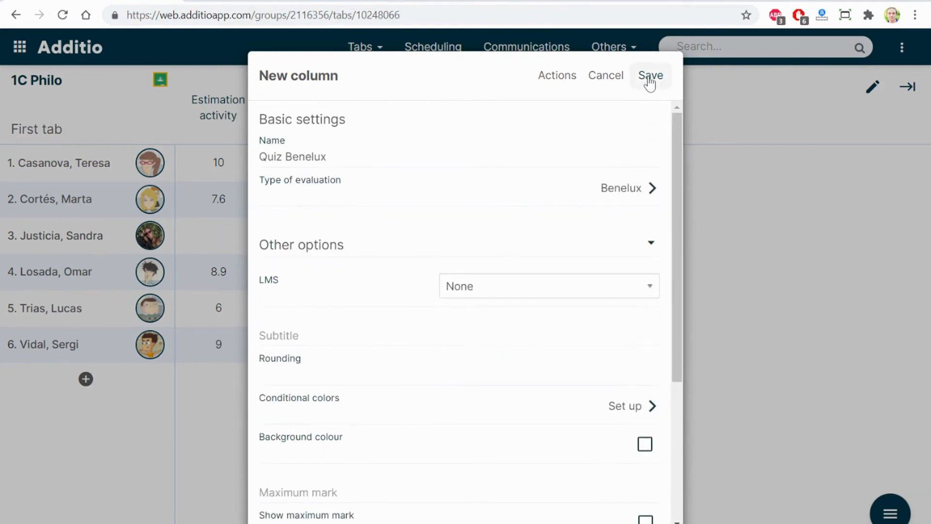
{"action": "left_click", "coordinate": [649, 76]}
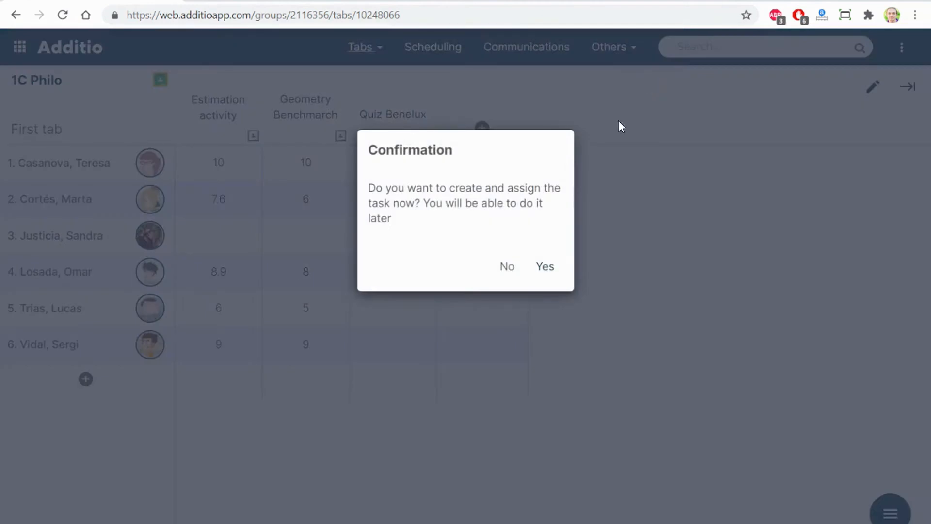
{"action": "left_click", "coordinate": [544, 266]}
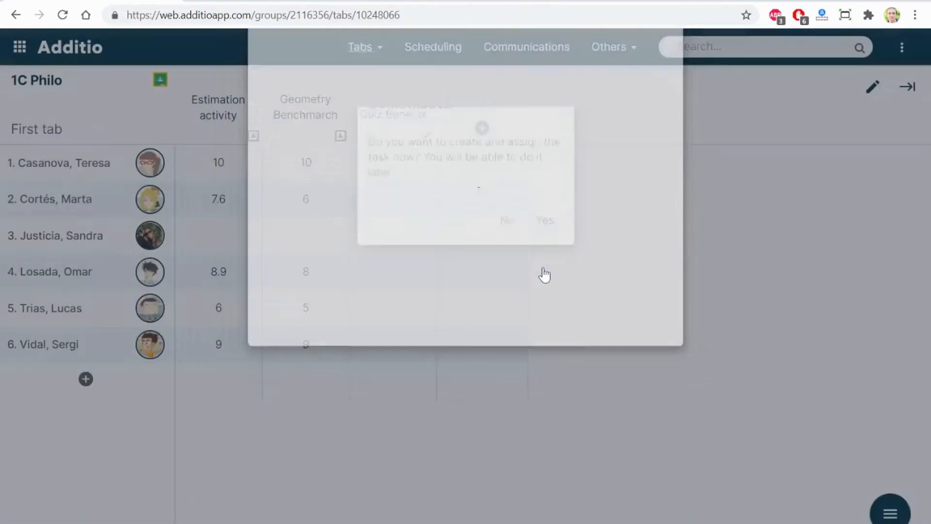
{"action": "left_click", "coordinate": [543, 220]}
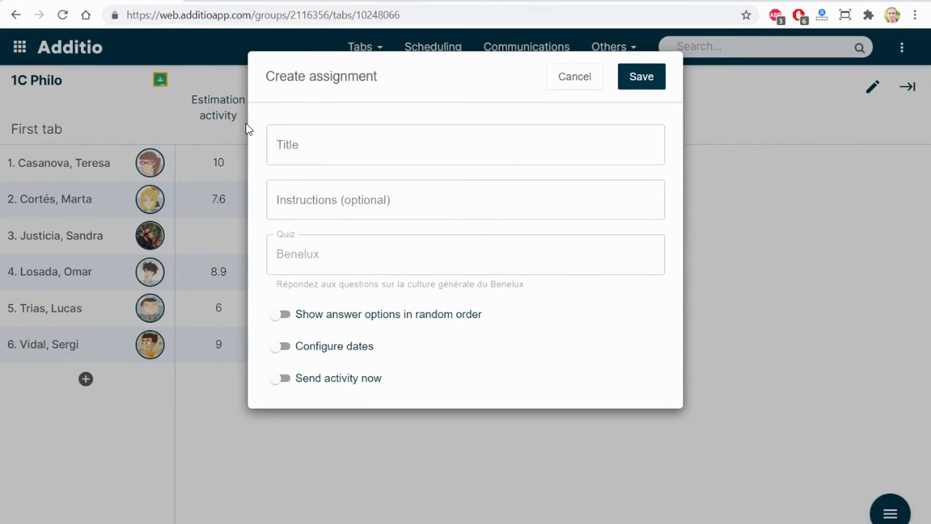
Add the 'Complete the different questions carefully. Good luck!' instructions, randomize answer order, and enable dates
{"action": "left_click", "coordinate": [466, 199]}
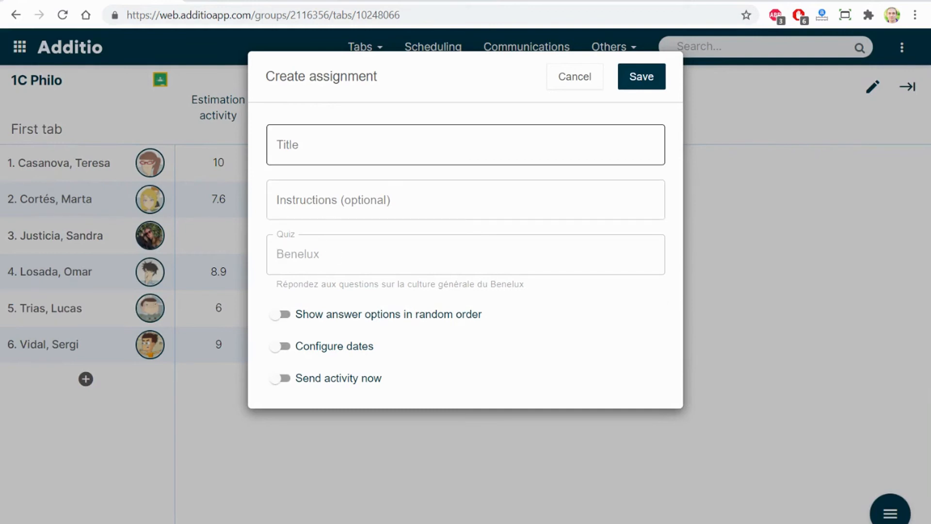
{"action": "type", "text": "Complete the different questions carefully. Good luck!"}
{"action": "type", "text": "Benelux quiz"}
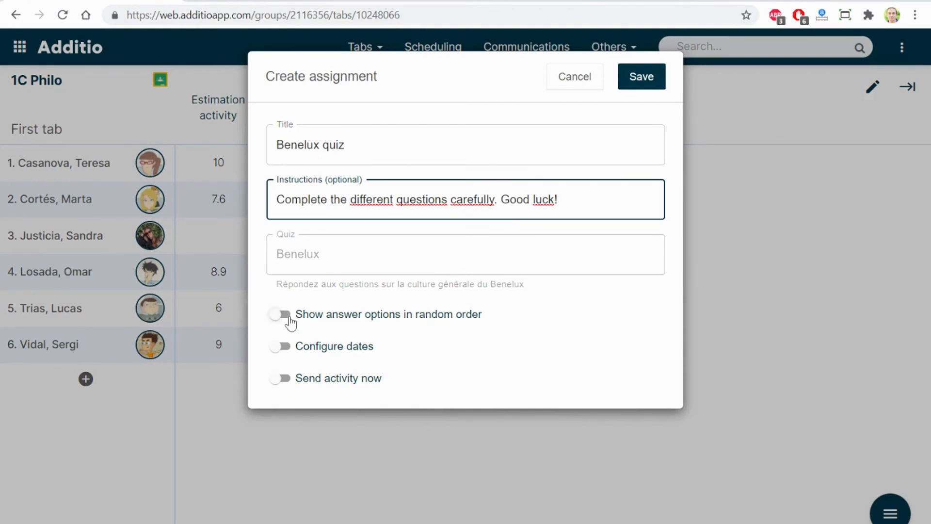
{"action": "left_click", "coordinate": [280, 314]}
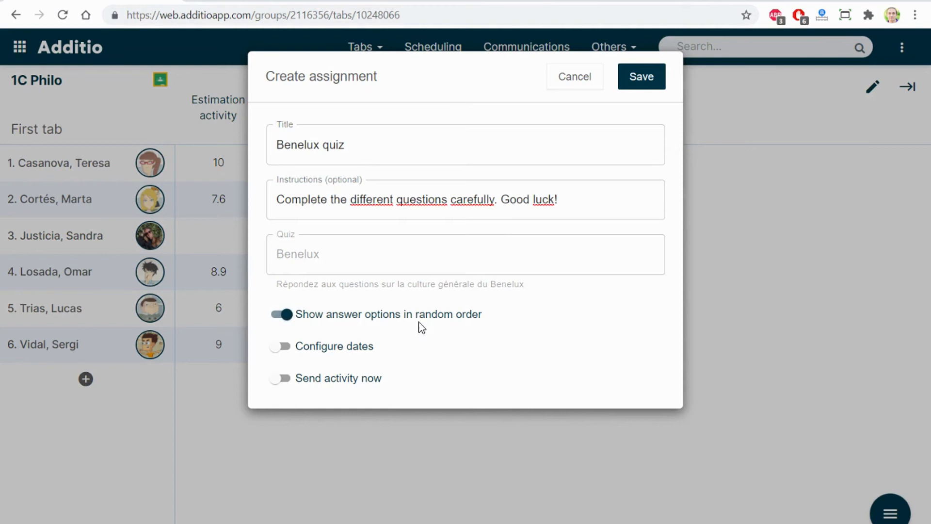
{"action": "mouse_move", "coordinate": [347, 310]}
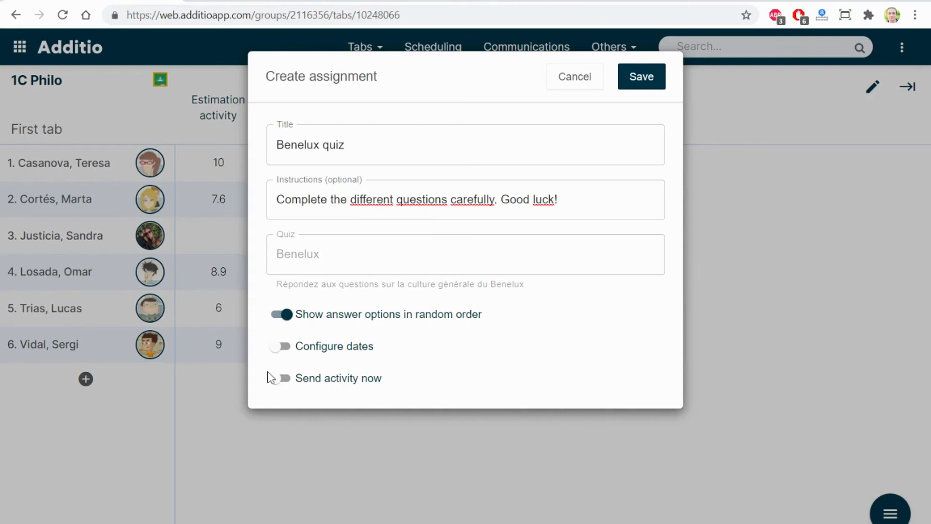
{"action": "left_click", "coordinate": [280, 346]}
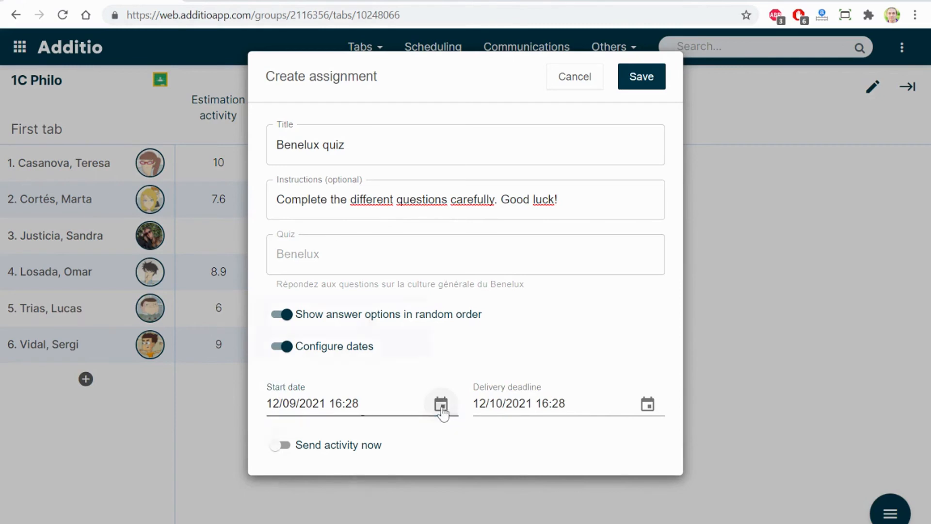
Set the quiz start to 14 September 2021 at 10:00
{"action": "left_click", "coordinate": [441, 404]}
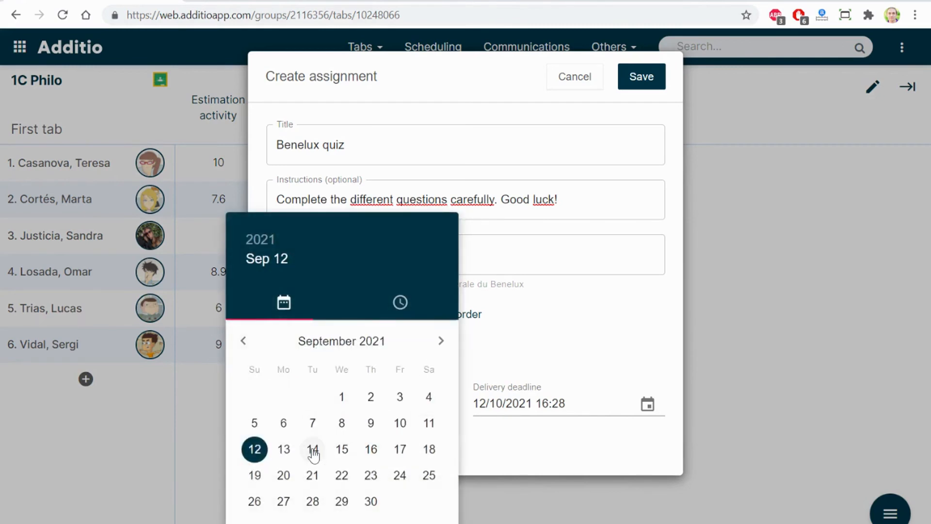
{"action": "left_click", "coordinate": [312, 449]}
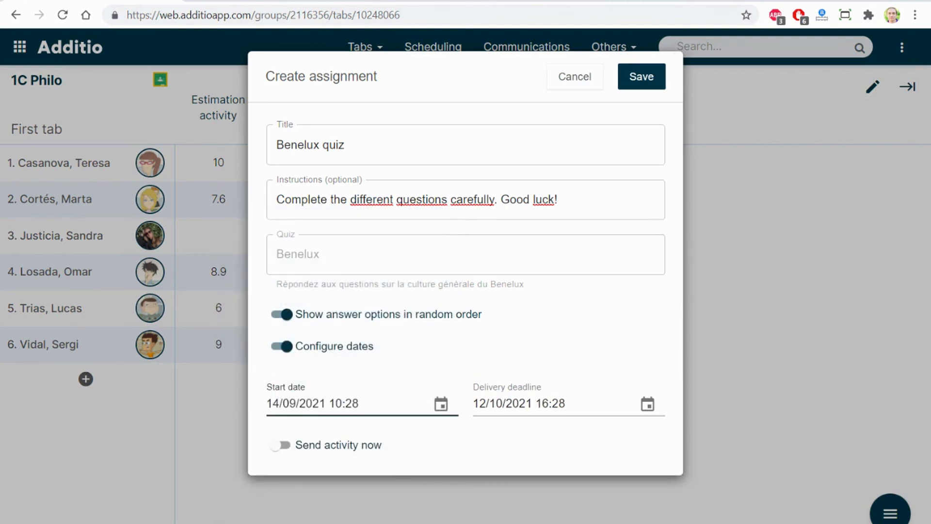
{"action": "left_click", "coordinate": [339, 402]}
{"action": "type", "text": "00"}
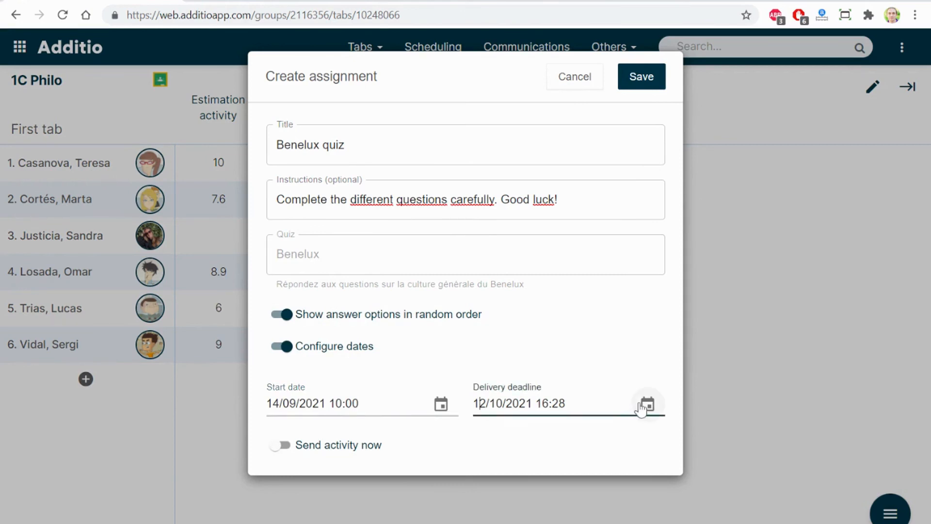
Set the deadline to 14 October 2021 at 11:30
{"action": "left_click", "coordinate": [646, 404]}
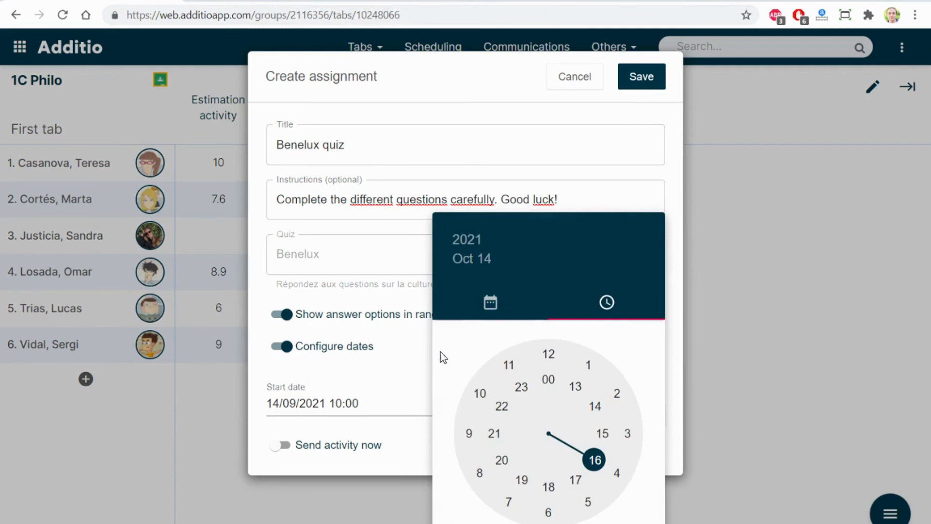
{"action": "left_click", "coordinate": [594, 459]}
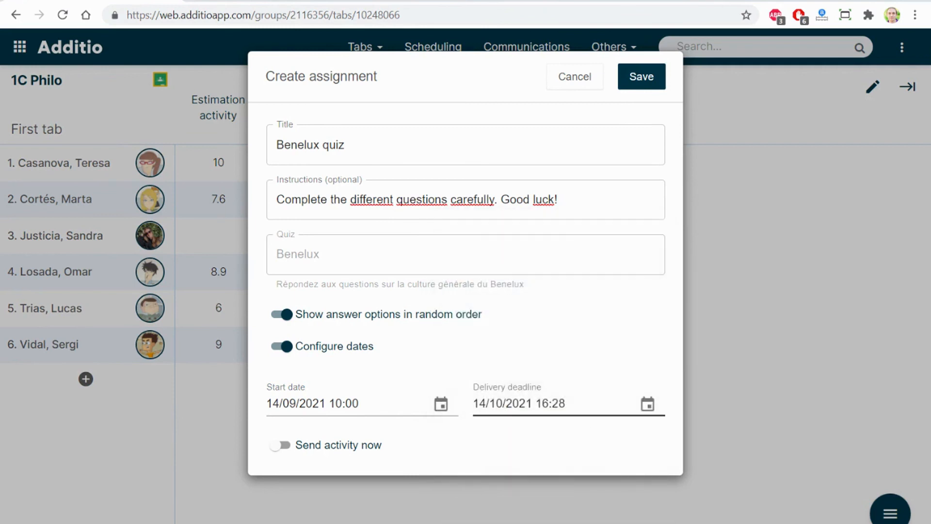
{"action": "left_click", "coordinate": [543, 403]}
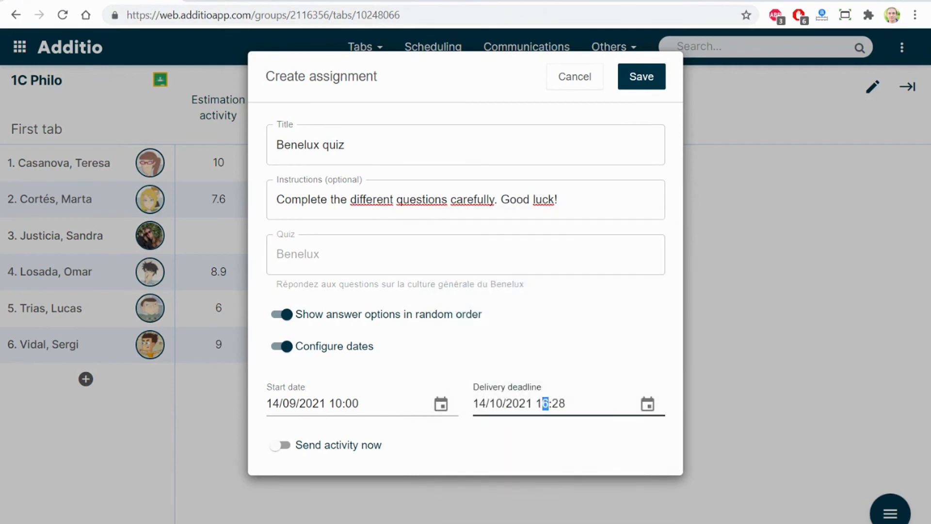
{"action": "type", "text": "11:3"}
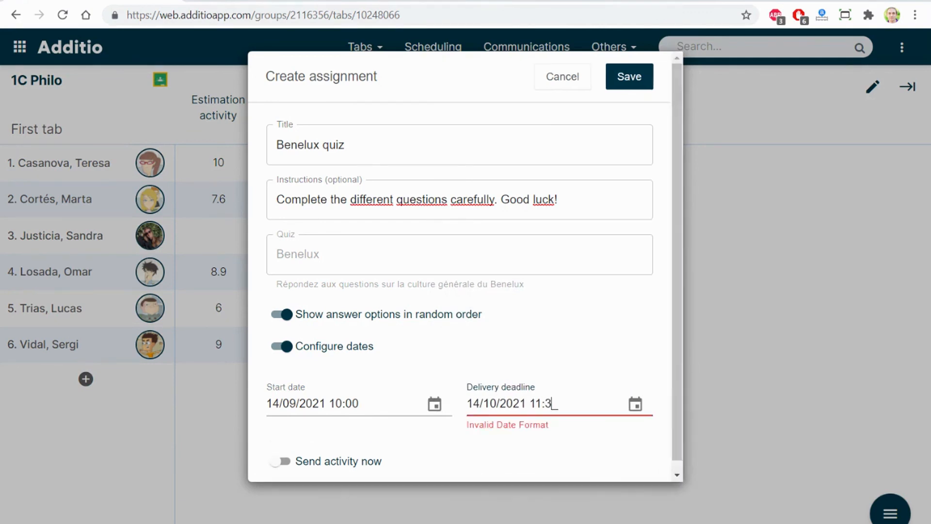
{"action": "type", "text": "0"}
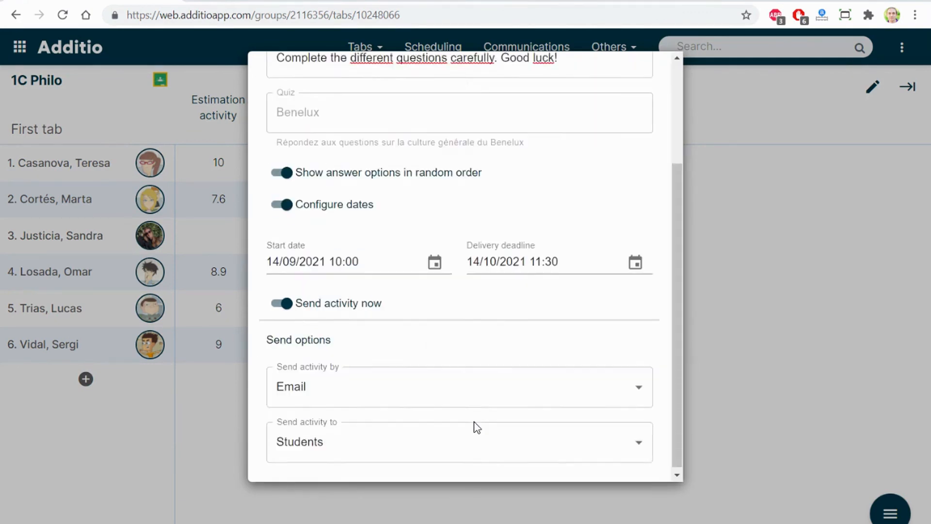
Set Send activity by to Email for the students
{"action": "scroll", "scroll_direction": "down", "scroll_amount": 3}
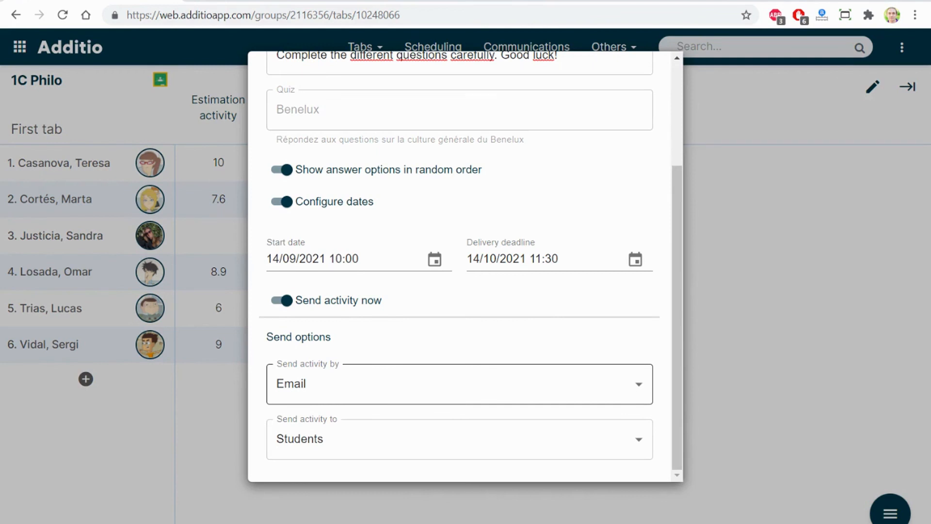
{"action": "left_click", "coordinate": [458, 383]}
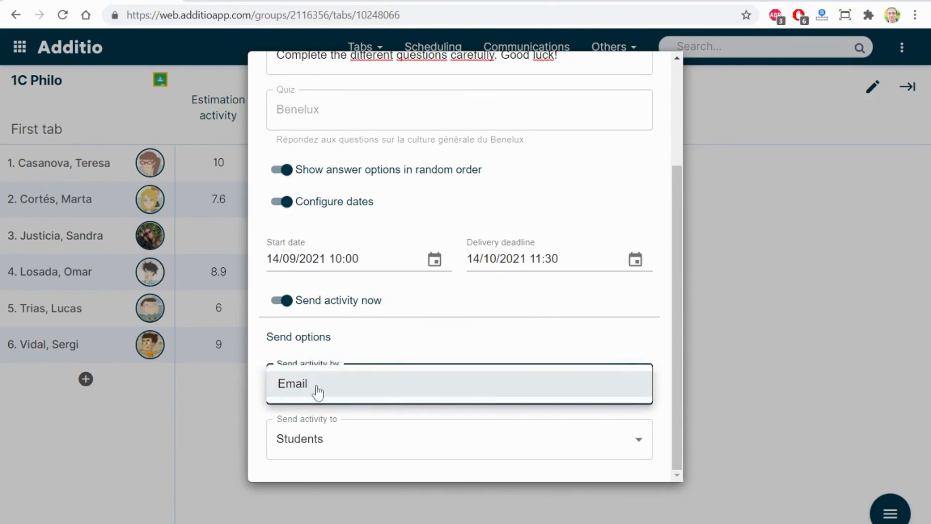
{"action": "left_click", "coordinate": [317, 389]}
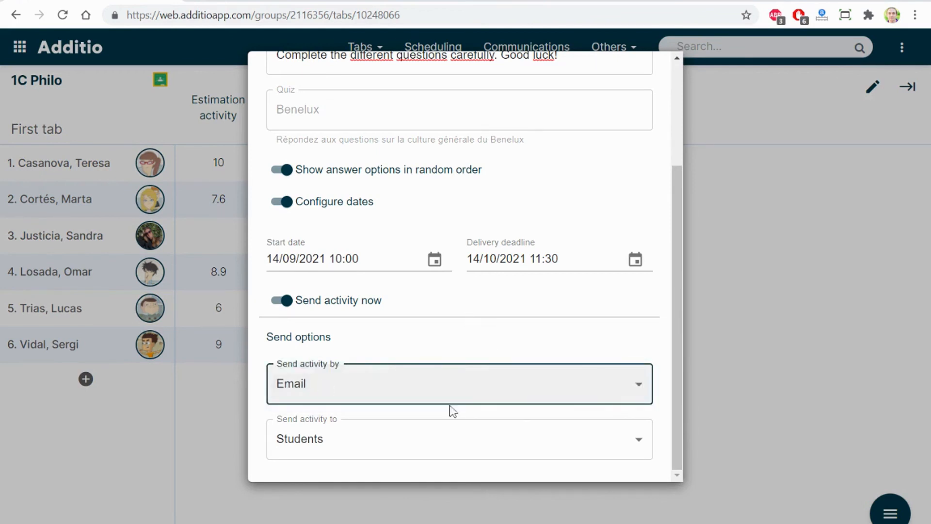